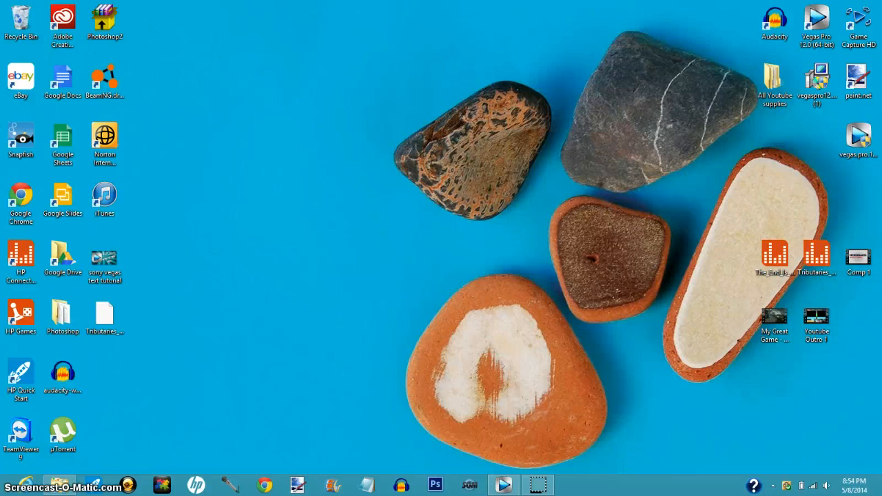
{"action": "mouse_move", "coordinate": [358, 299]}
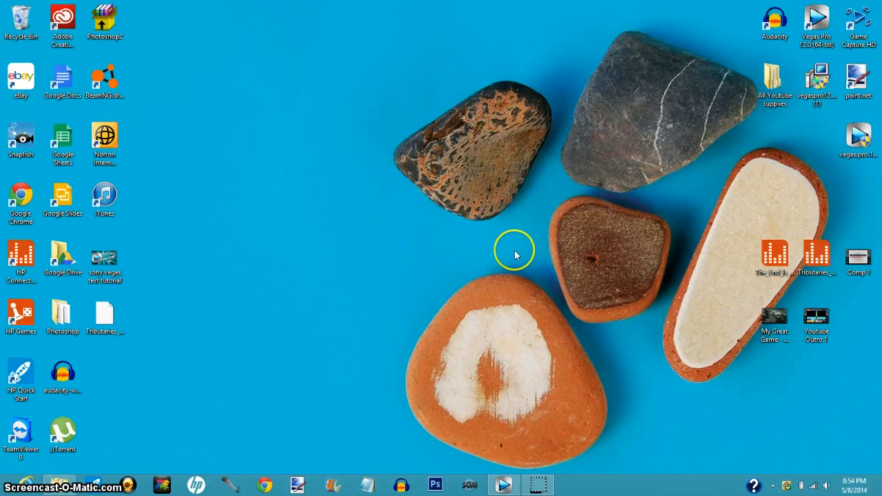
{"action": "mouse_move", "coordinate": [816, 48]}
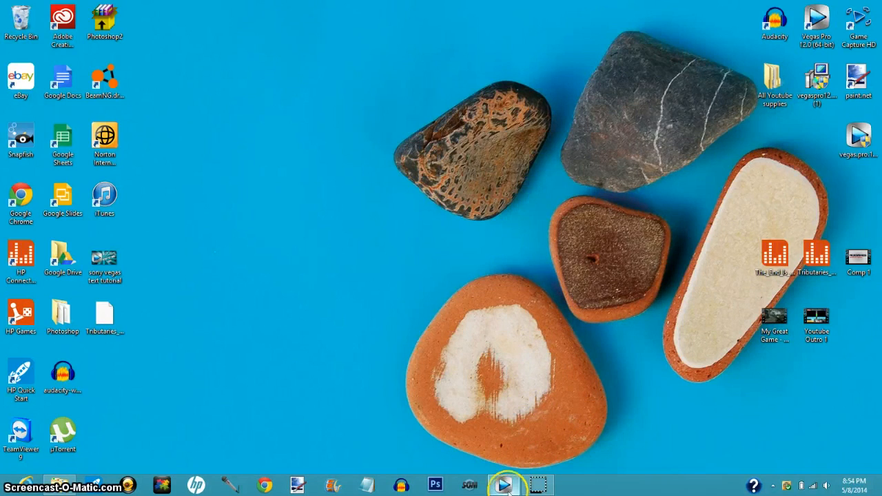
- Drop Comp 1.avi onto the video timeline and answer the match-project-settings prompt
{"action": "left_click", "coordinate": [507, 485]}
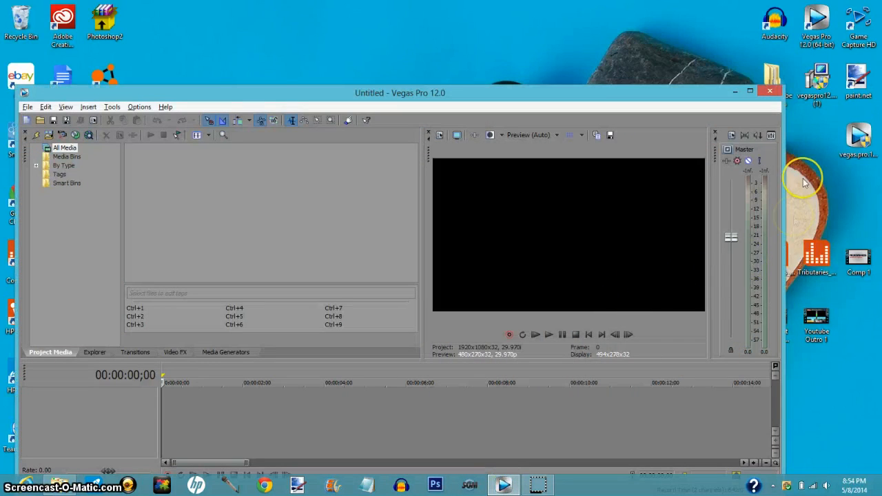
{"action": "mouse_move", "coordinate": [843, 200]}
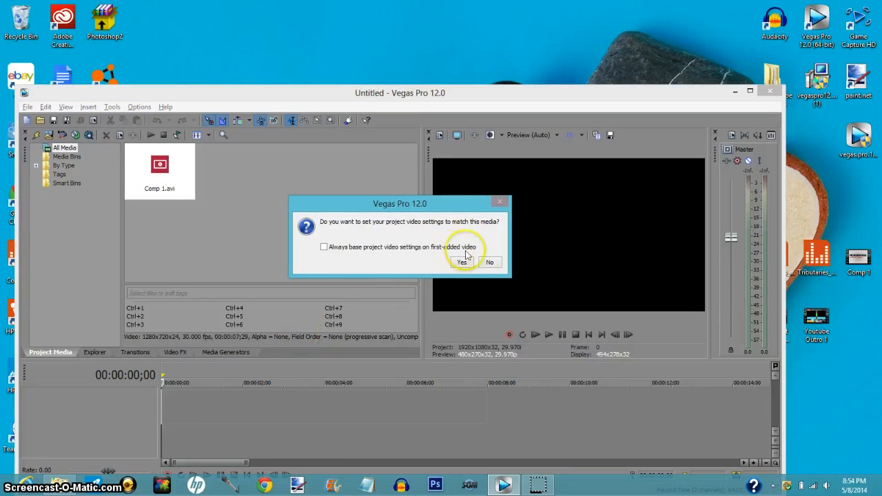
{"action": "left_click", "coordinate": [460, 262]}
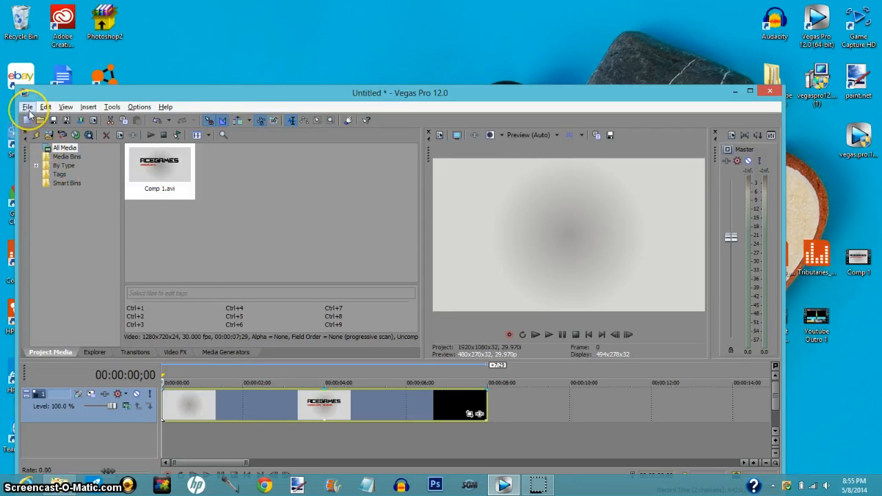
- Reach Render As from the File menu and scroll the Output Format list toward Sony AVC/MVC
{"action": "left_click", "coordinate": [28, 107]}
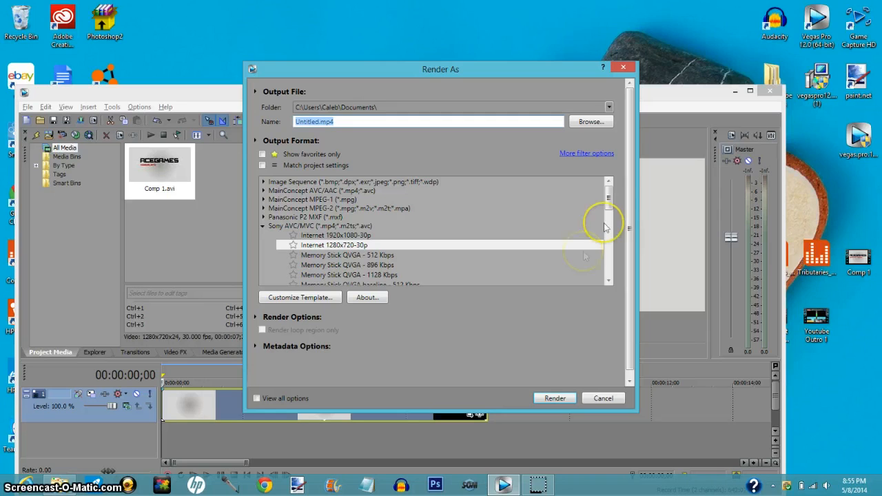
{"action": "scroll", "scroll_direction": "down", "scroll_amount": 3}
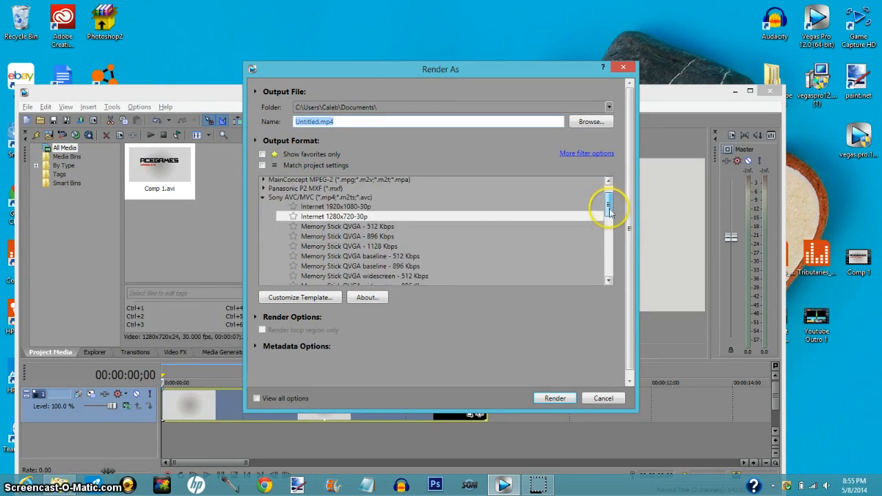
{"action": "scroll", "scroll_direction": "down", "scroll_amount": 3}
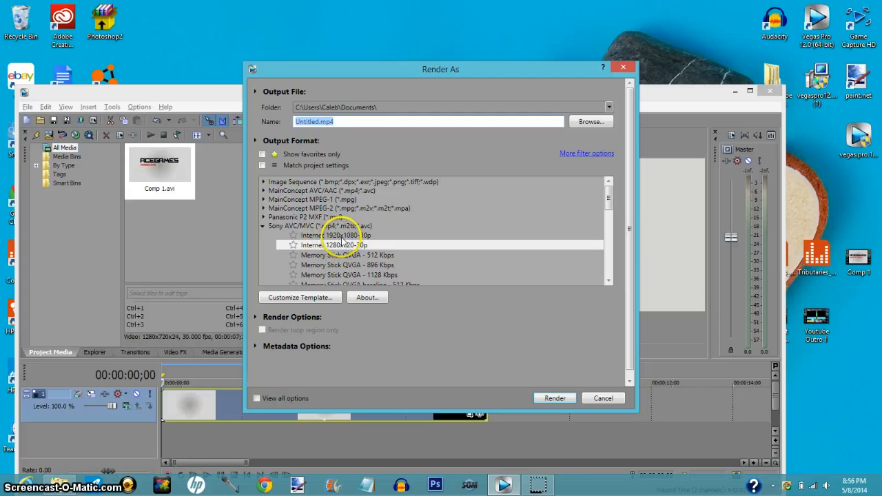
{"action": "mouse_move", "coordinate": [383, 250]}
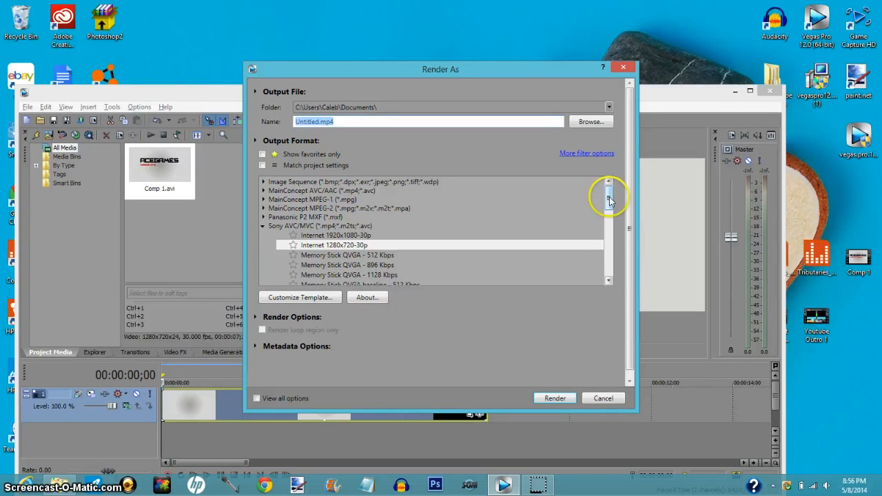
{"action": "mouse_move", "coordinate": [444, 229]}
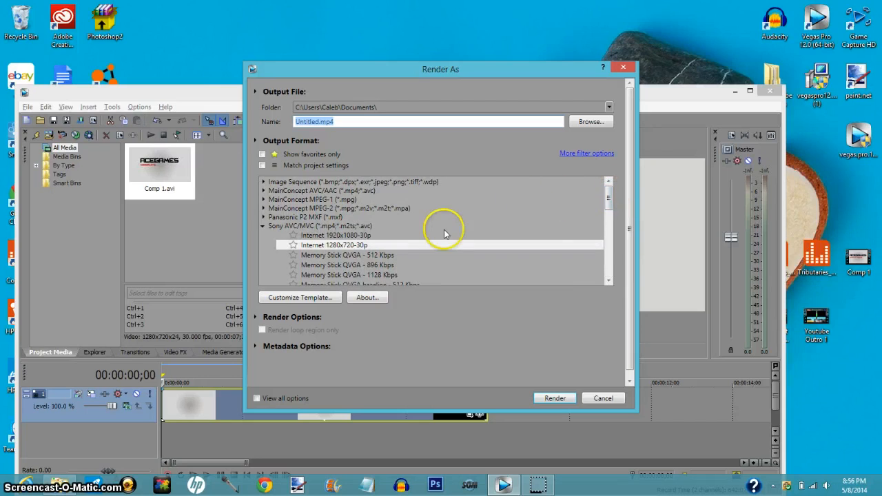
{"action": "mouse_move", "coordinate": [353, 254]}
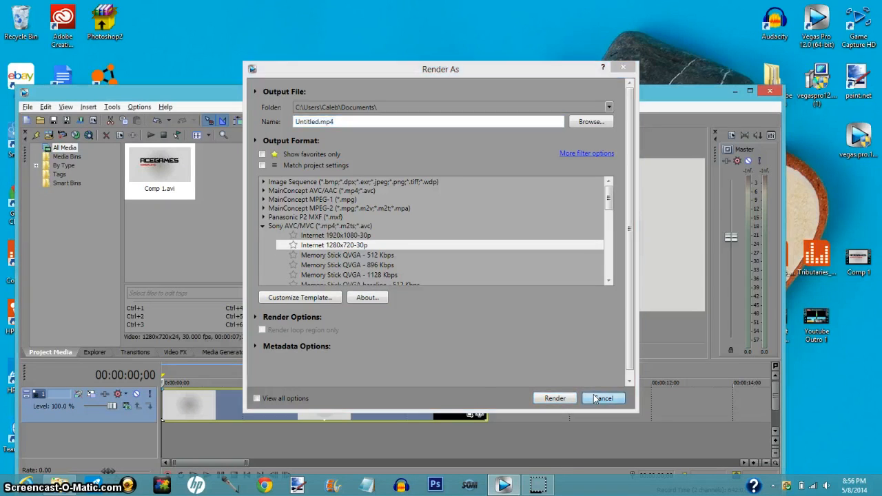
- Cancel the Render As dialog and reopen the File menu
{"action": "left_click", "coordinate": [603, 398]}
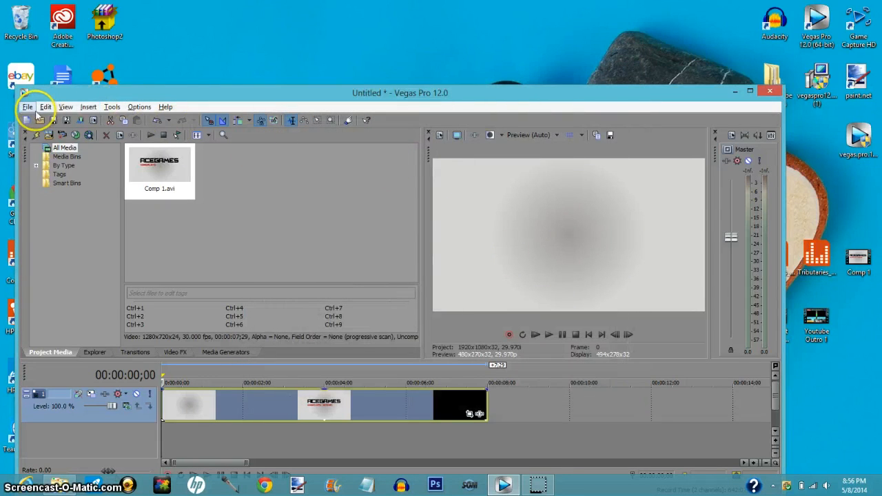
{"action": "left_click", "coordinate": [28, 108]}
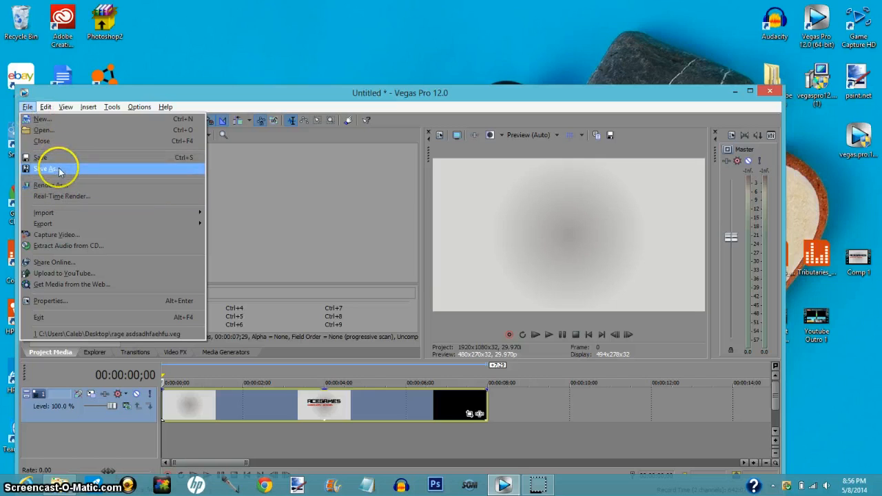